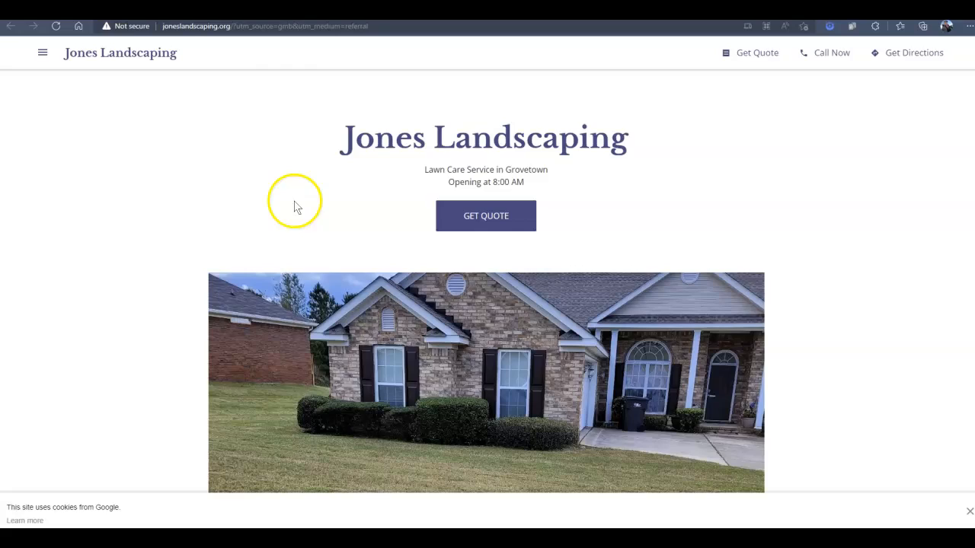
Skim the joneslandscaping.org overview metrics, then bring up the Google results for 'landscaping augusta ga'
{"action": "scroll", "scroll_direction": "down", "scroll_amount": 3}
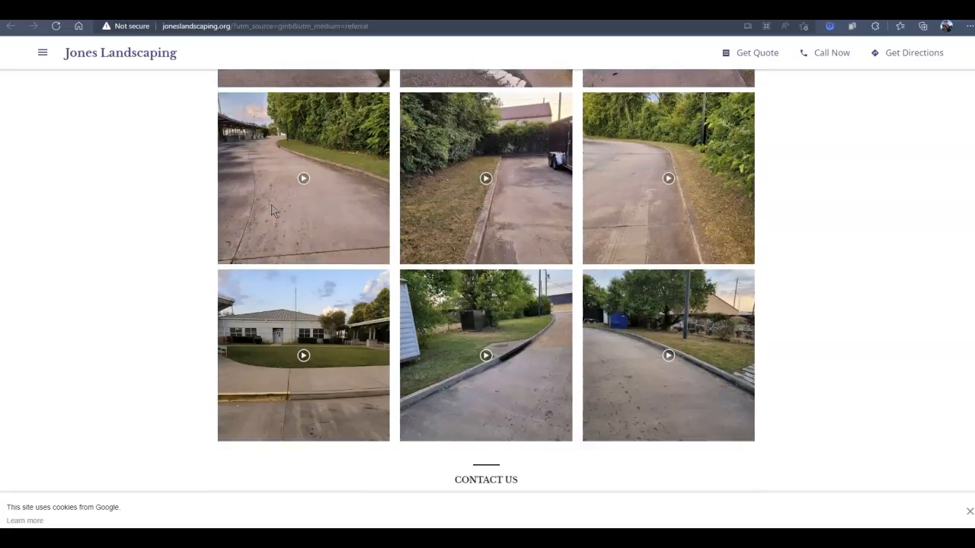
{"action": "scroll", "scroll_direction": "down", "scroll_amount": 3}
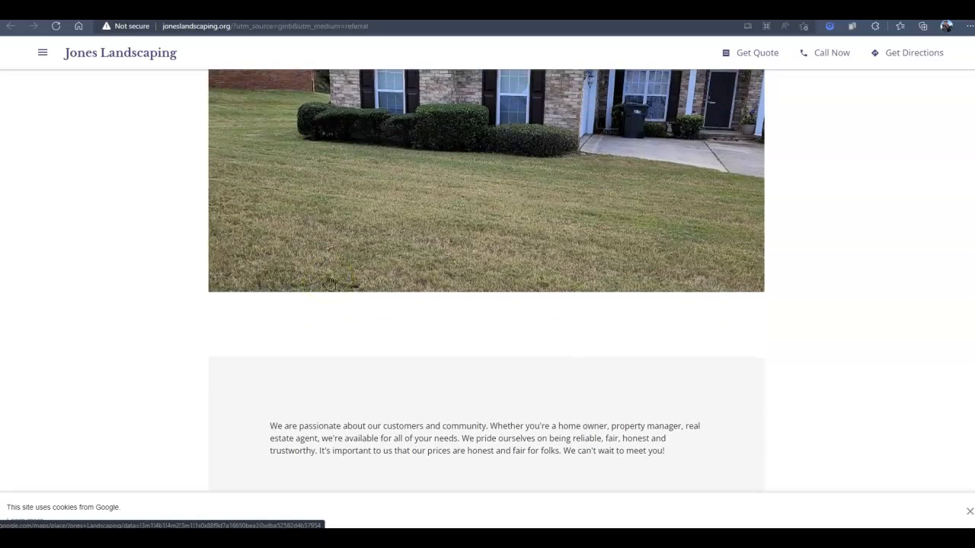
{"action": "scroll", "scroll_direction": "up", "scroll_amount": 3}
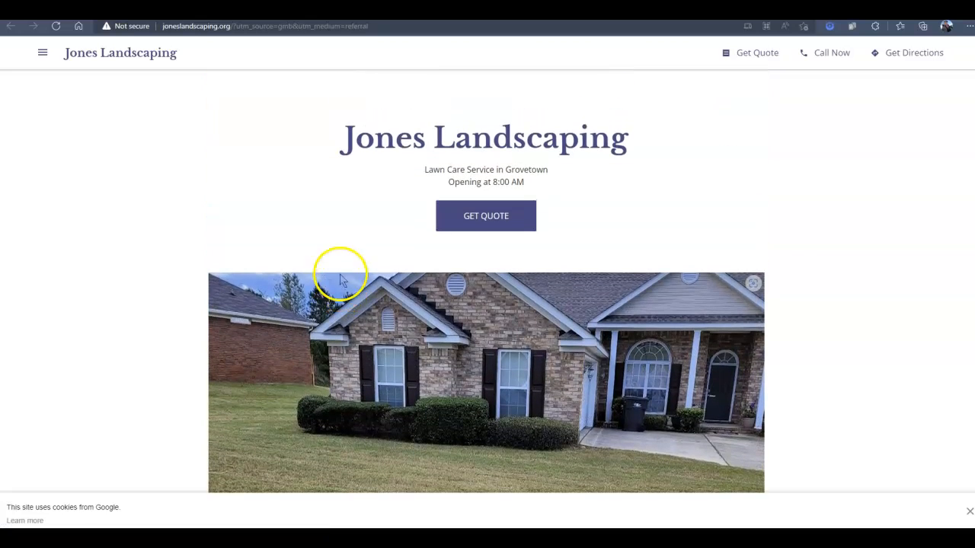
{"action": "mouse_move", "coordinate": [378, 286]}
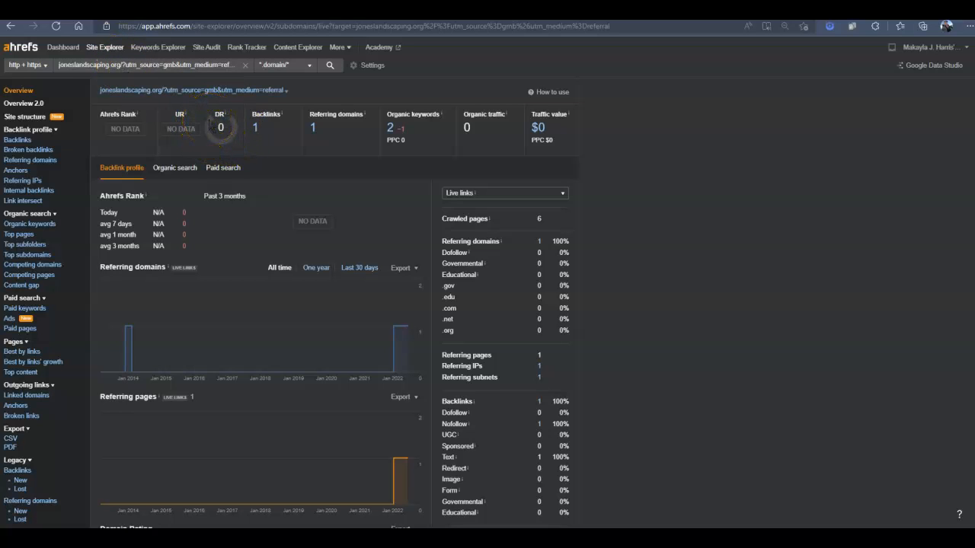
{"action": "left_click", "coordinate": [79, 63]}
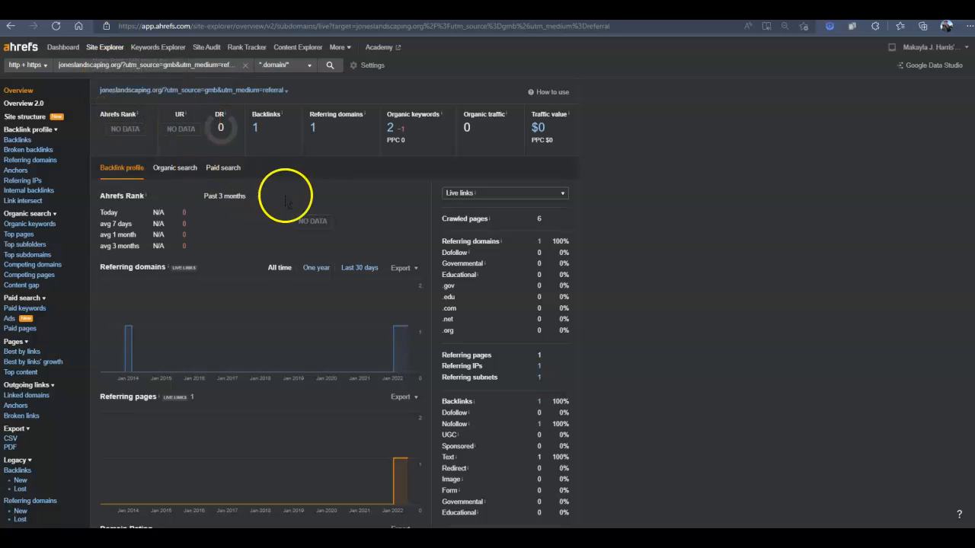
{"action": "mouse_move", "coordinate": [472, 151]}
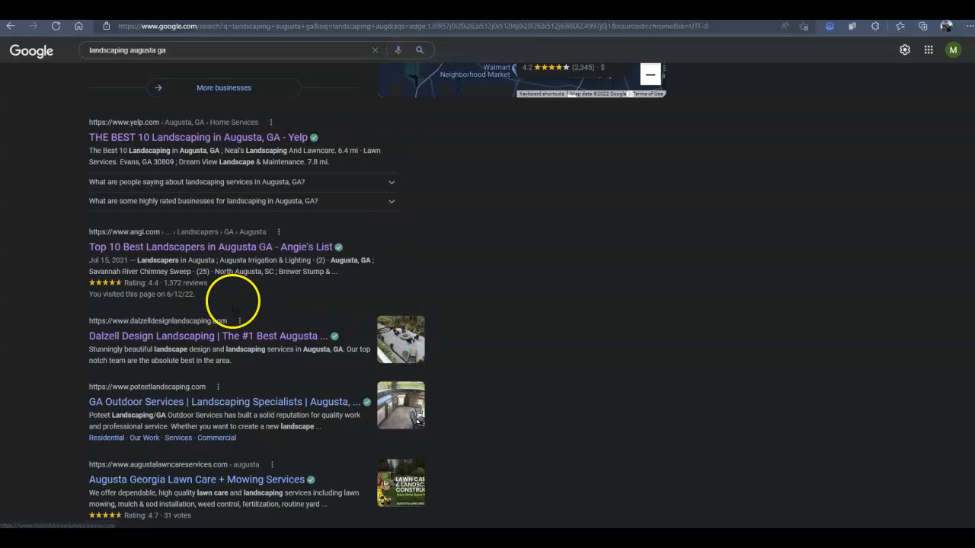
{"action": "scroll", "scroll_direction": "up", "scroll_amount": 3}
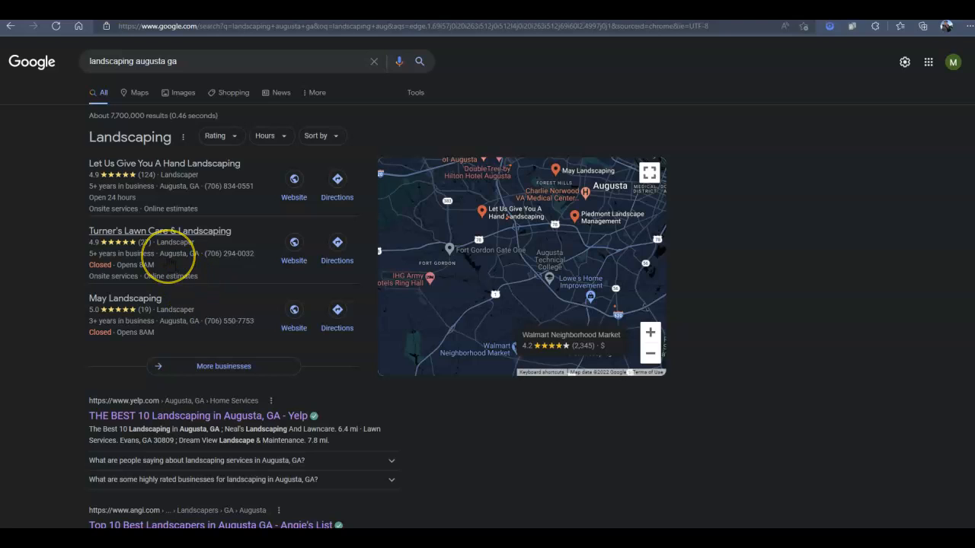
{"action": "left_click", "coordinate": [110, 61]}
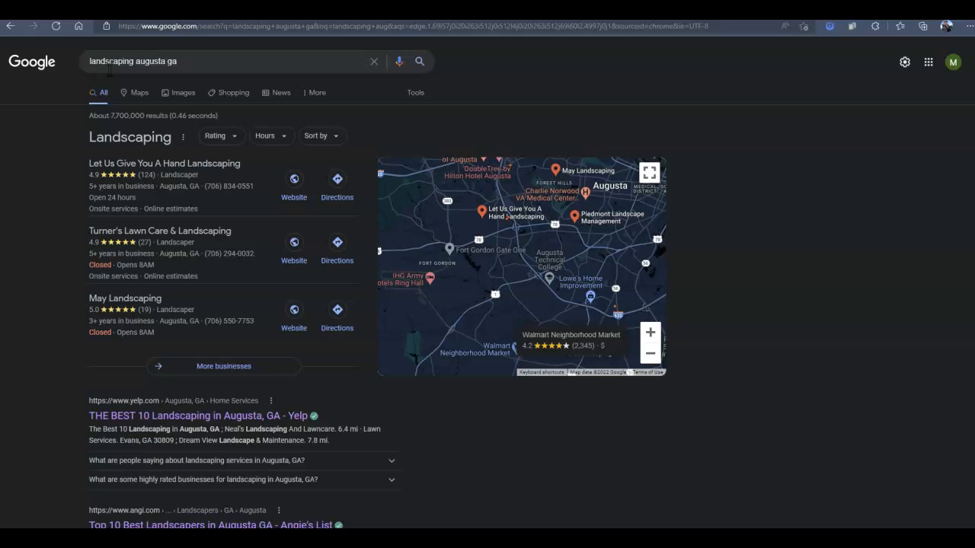
{"action": "scroll", "scroll_direction": "down", "scroll_amount": 3}
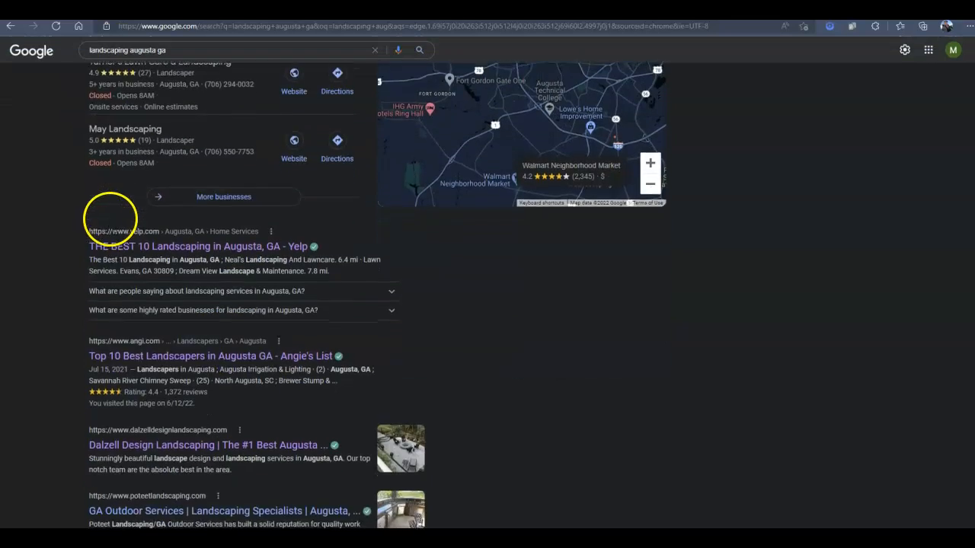
{"action": "scroll", "scroll_direction": "down", "scroll_amount": 3}
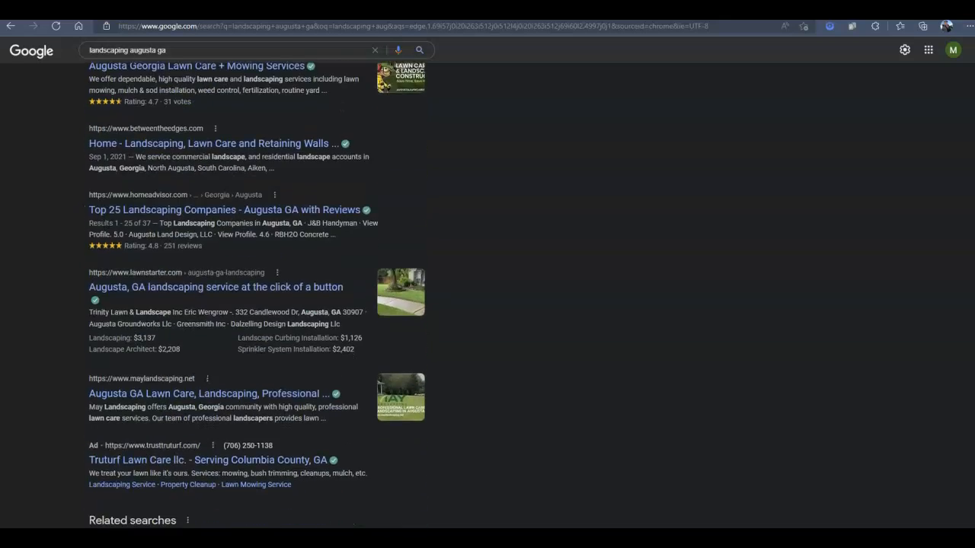
{"action": "scroll", "scroll_direction": "down", "scroll_amount": 3}
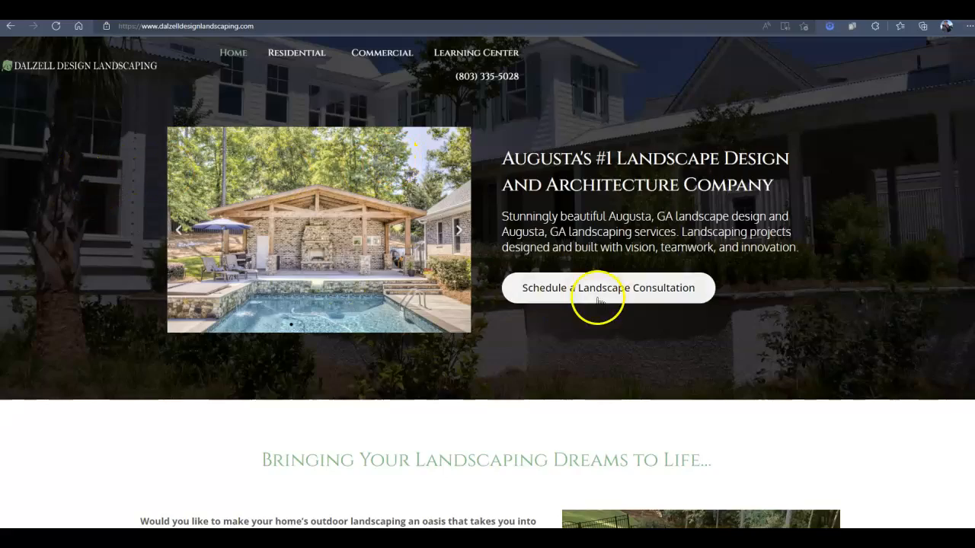
Browse the Dalzell Design Landscaping home page through its services and contact form to the footer
{"action": "scroll", "scroll_direction": "down", "scroll_amount": 3}
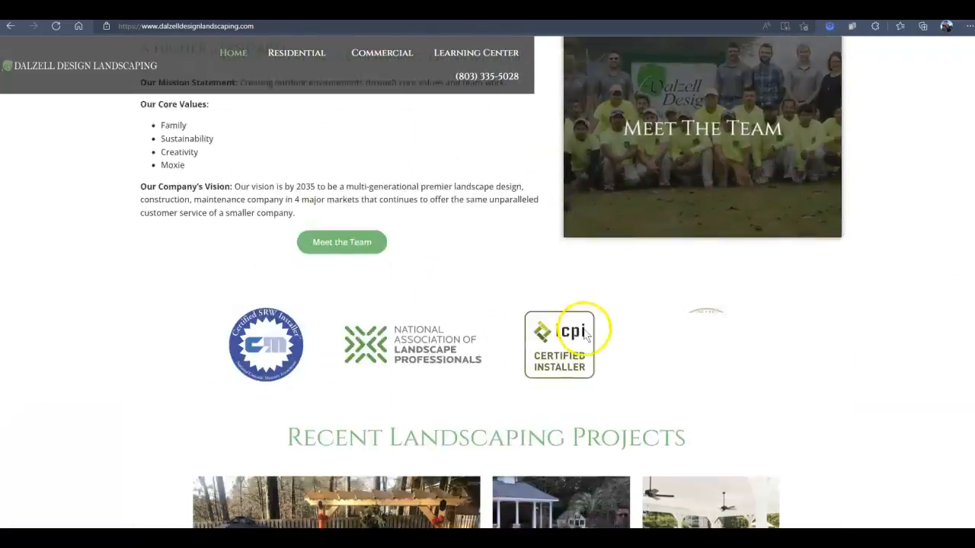
{"action": "scroll", "scroll_direction": "down", "scroll_amount": 3}
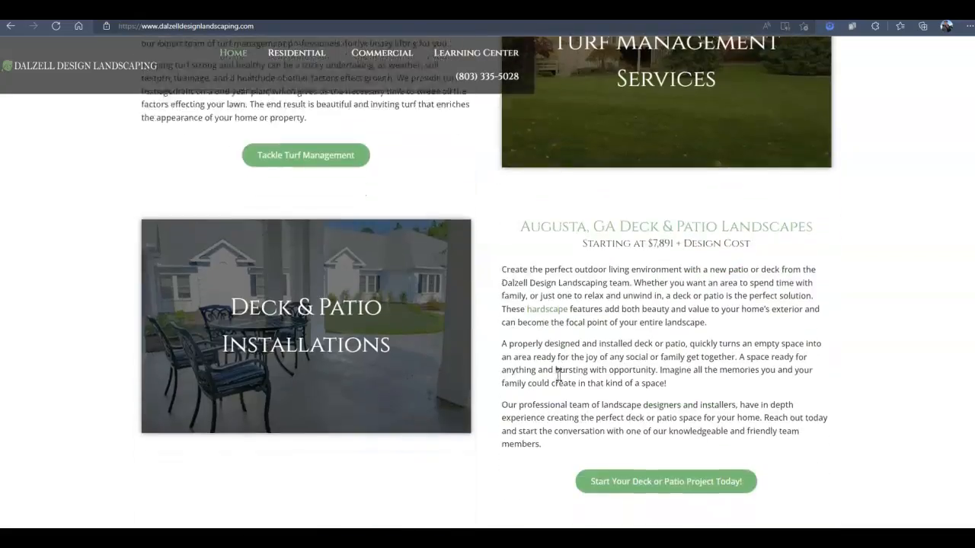
{"action": "scroll", "scroll_direction": "down", "scroll_amount": 3}
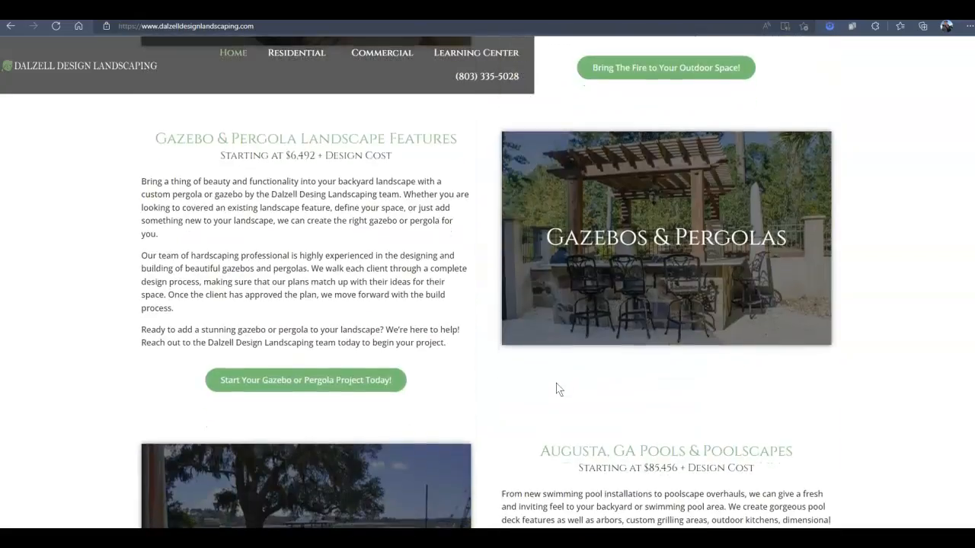
{"action": "scroll", "scroll_direction": "down", "scroll_amount": 3}
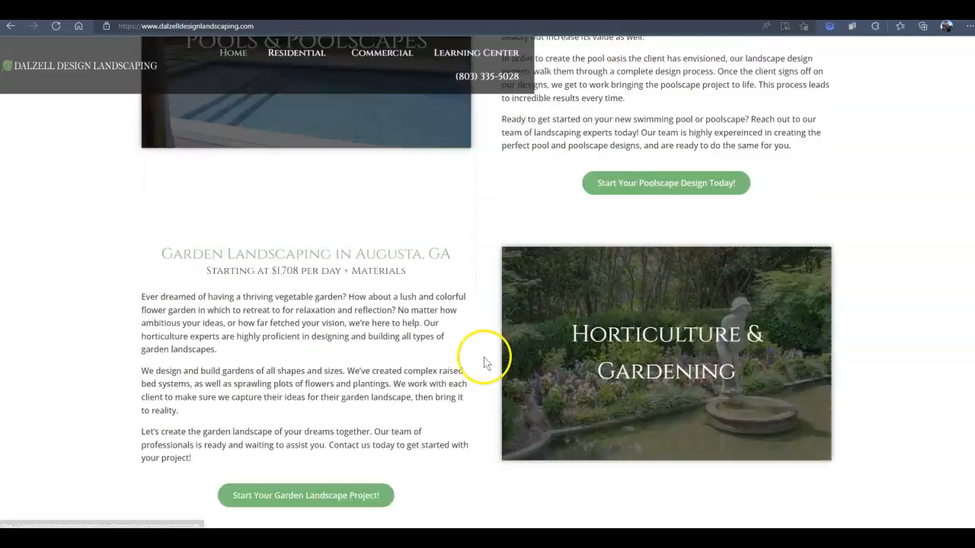
{"action": "scroll", "scroll_direction": "down", "scroll_amount": 3}
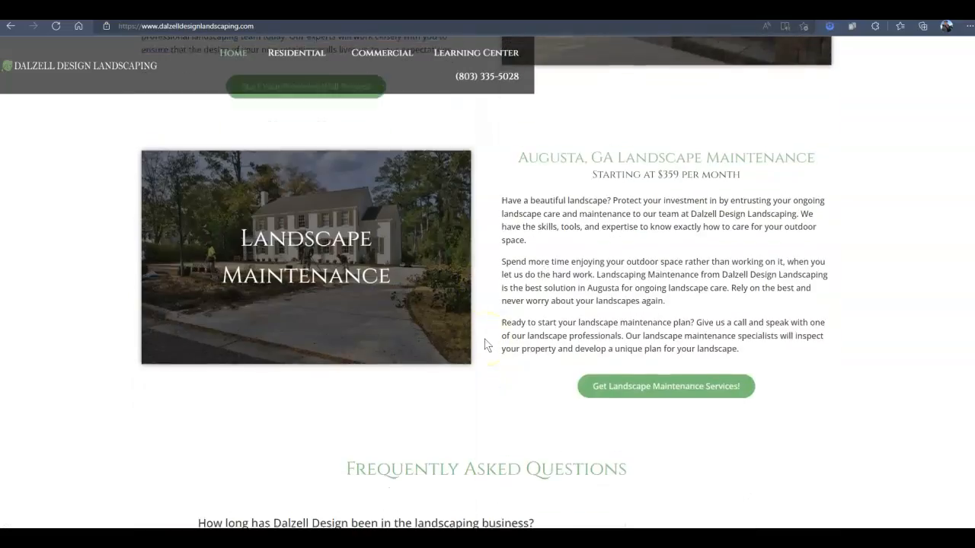
{"action": "scroll", "scroll_direction": "down", "scroll_amount": 3}
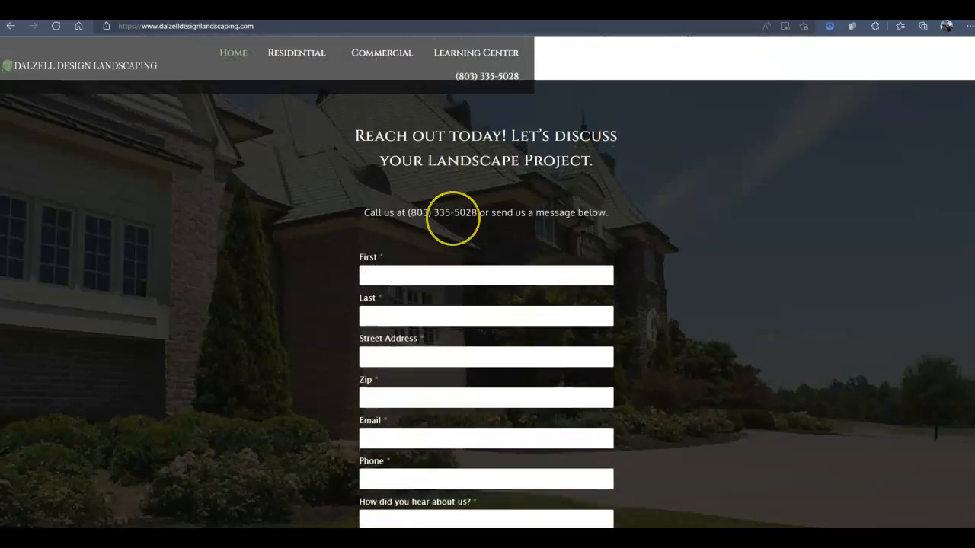
{"action": "scroll", "scroll_direction": "down", "scroll_amount": 3}
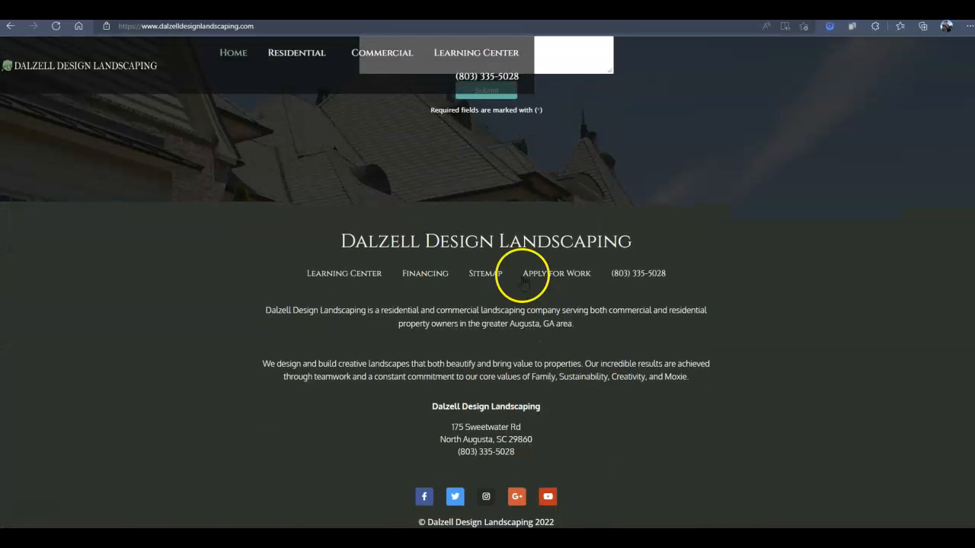
{"action": "mouse_move", "coordinate": [638, 83]}
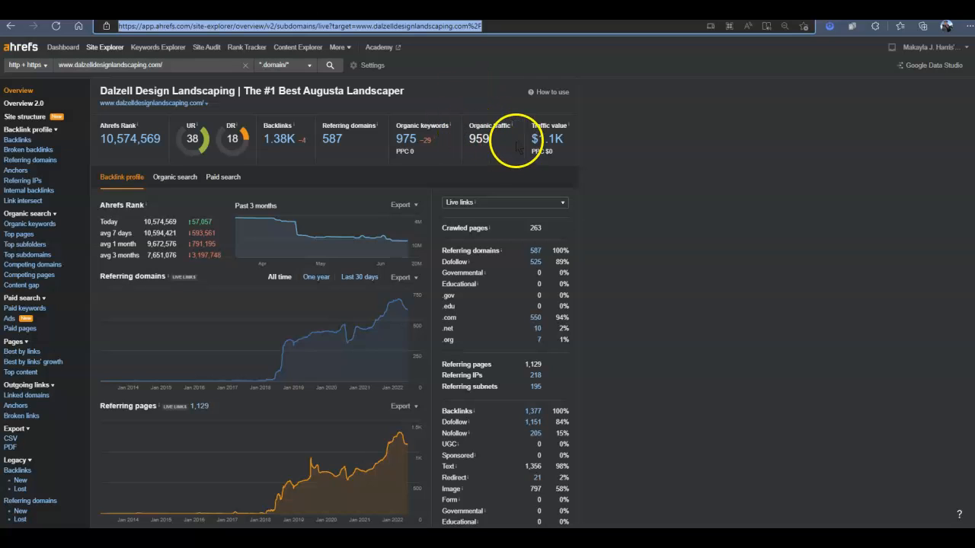
Open the Organic Keywords report for dalzelldesignlandscaping.com from its Site Explorer overview
{"action": "left_click", "coordinate": [405, 138]}
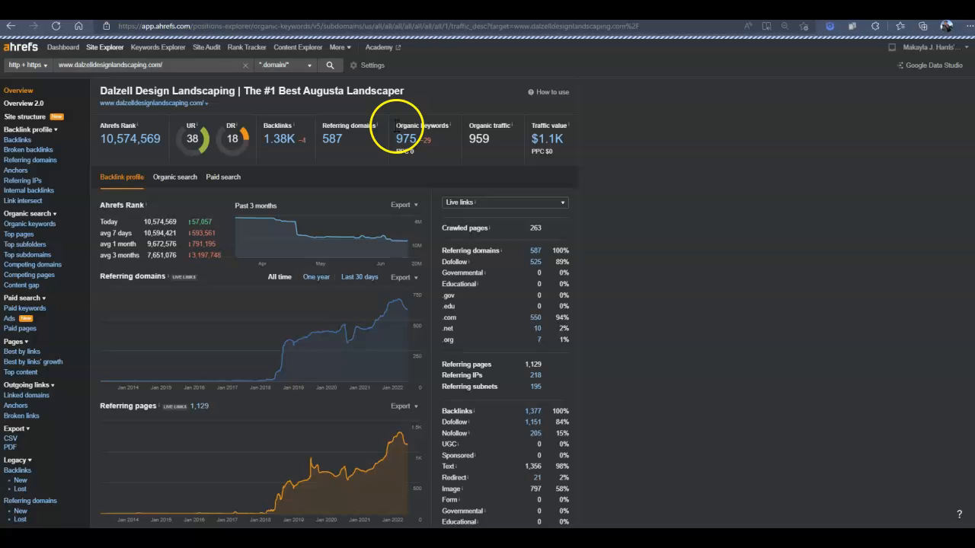
{"action": "left_click", "coordinate": [405, 139]}
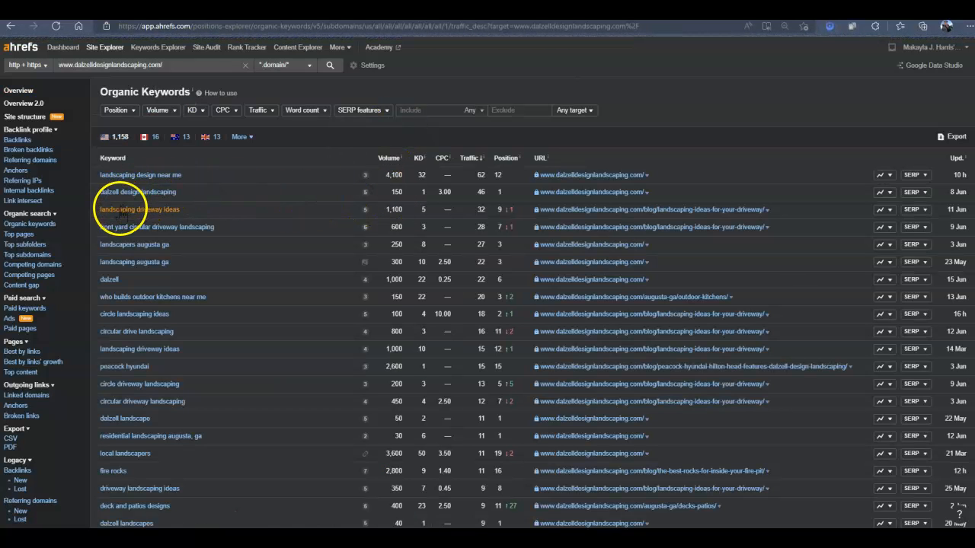
{"action": "mouse_move", "coordinate": [119, 251]}
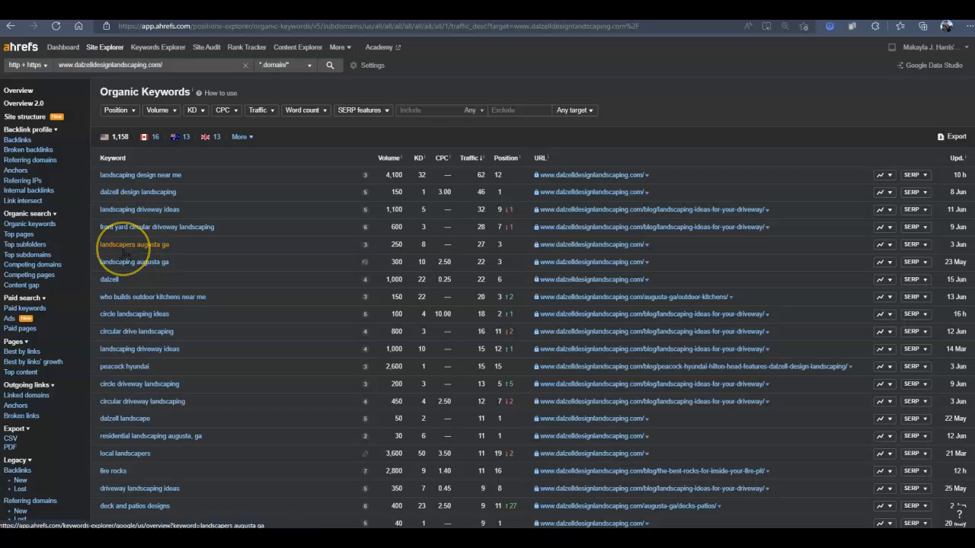
{"action": "mouse_move", "coordinate": [373, 243]}
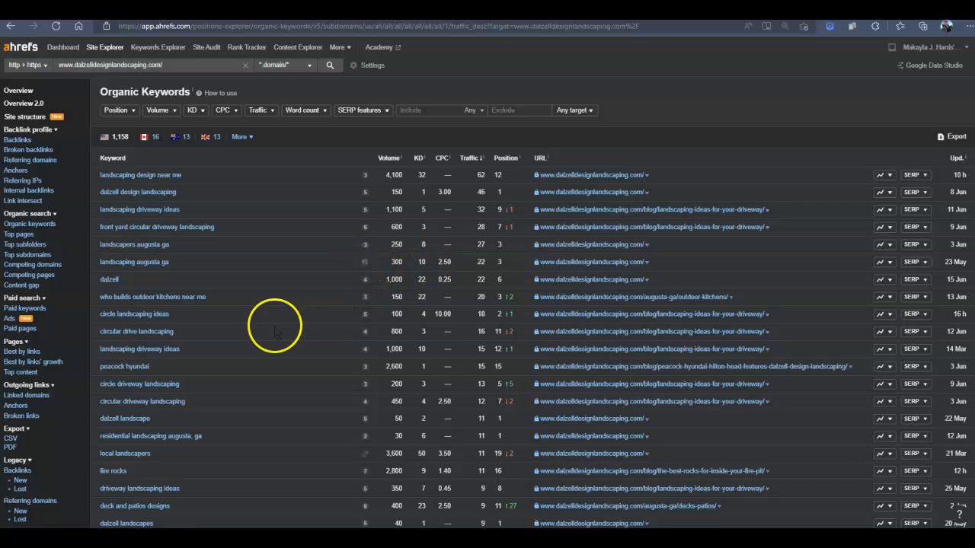
{"action": "scroll", "scroll_direction": "down", "scroll_amount": 3}
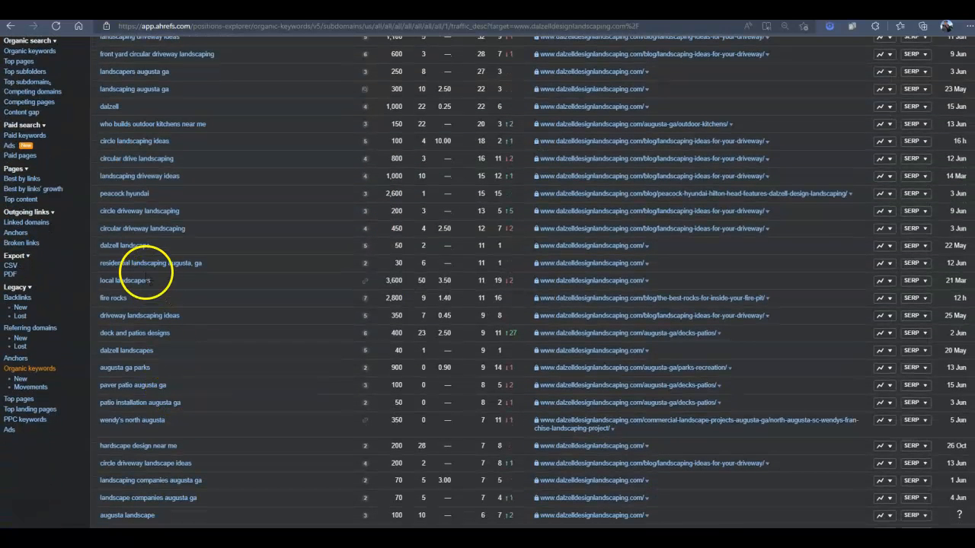